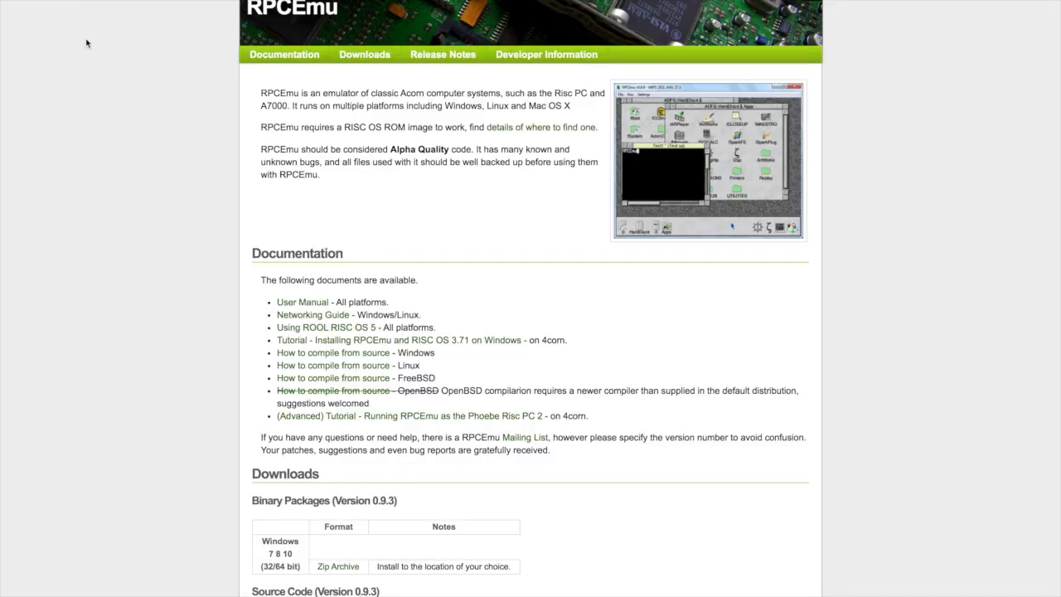
mouse_move(129, 56)
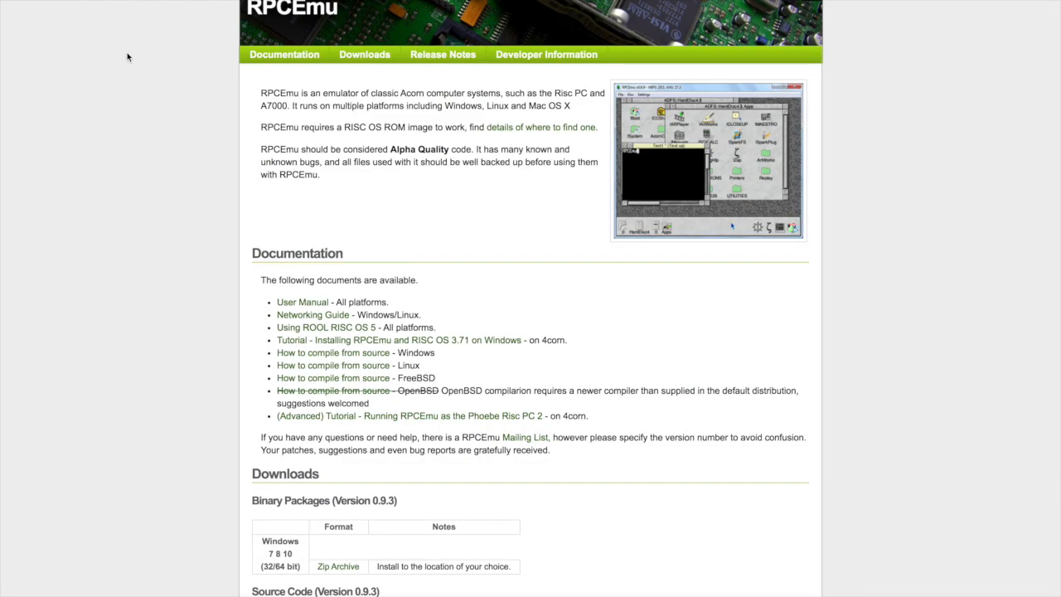
mouse_move(431, 210)
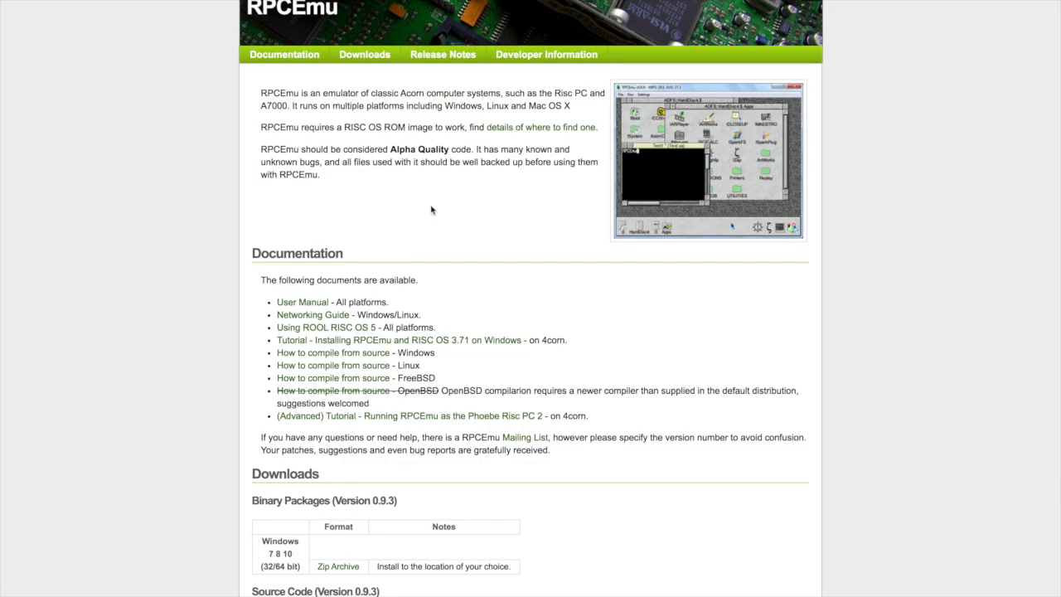
Scroll the RPCEmu home page down to the Downloads section.
scroll(down, 3)
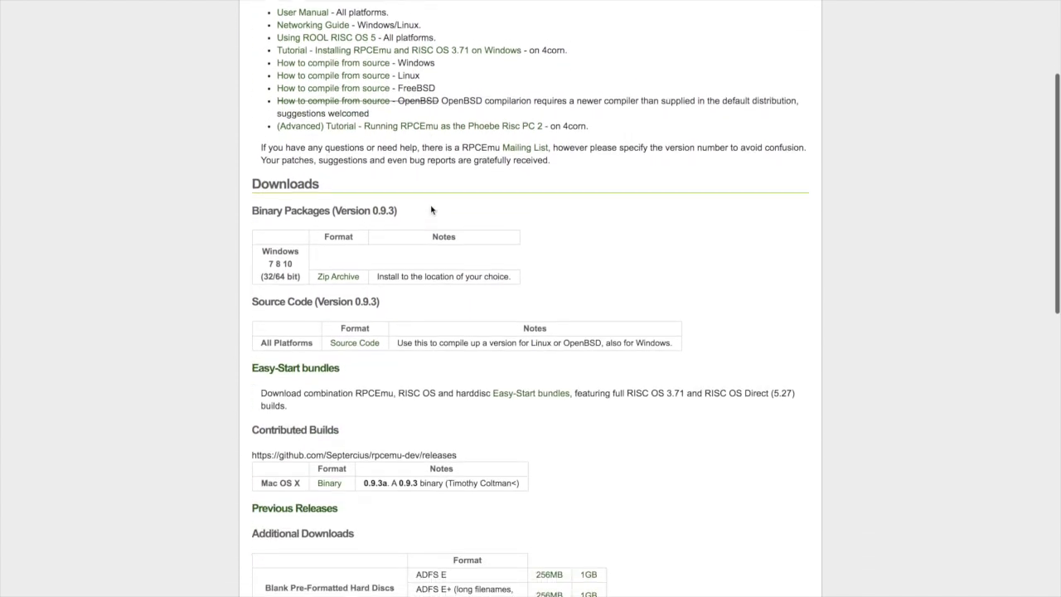
scroll(down, 3)
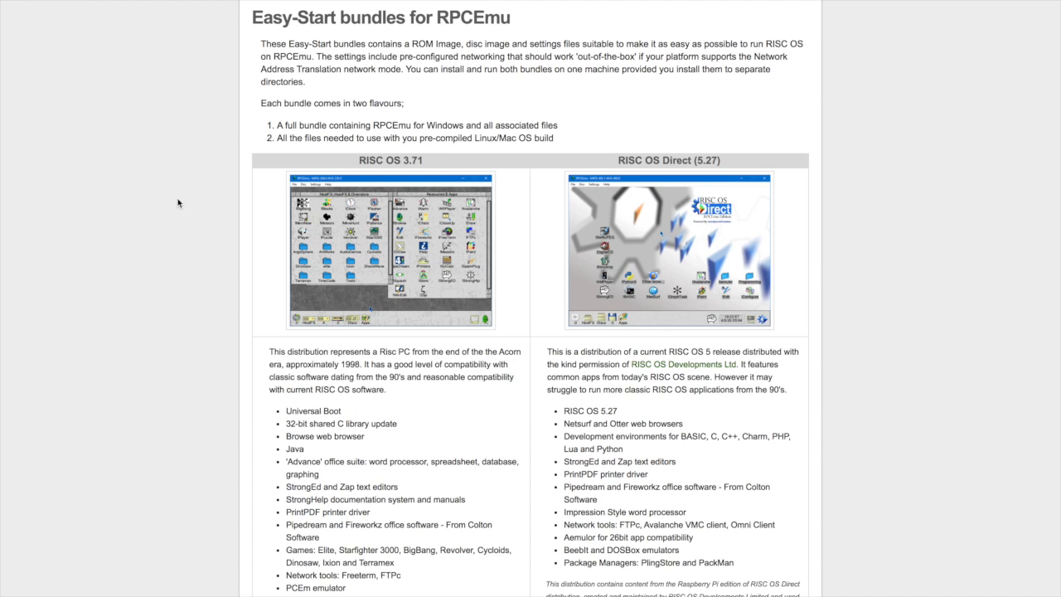
mouse_move(433, 114)
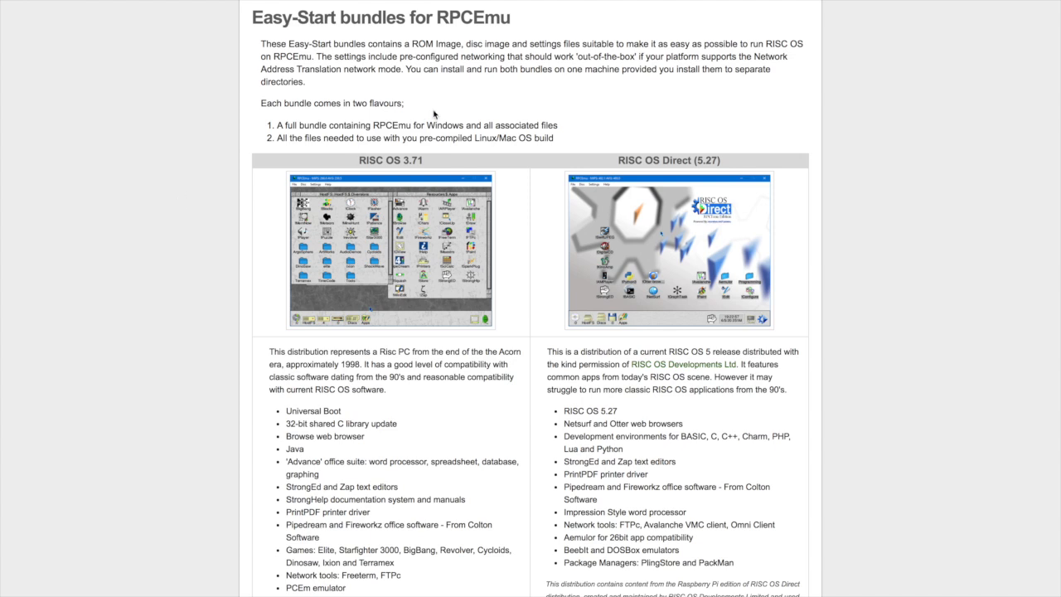
Scroll through the RISC OS 3.71 and RISC OS Direct 5.27 bundle descriptions.
scroll(down, 3)
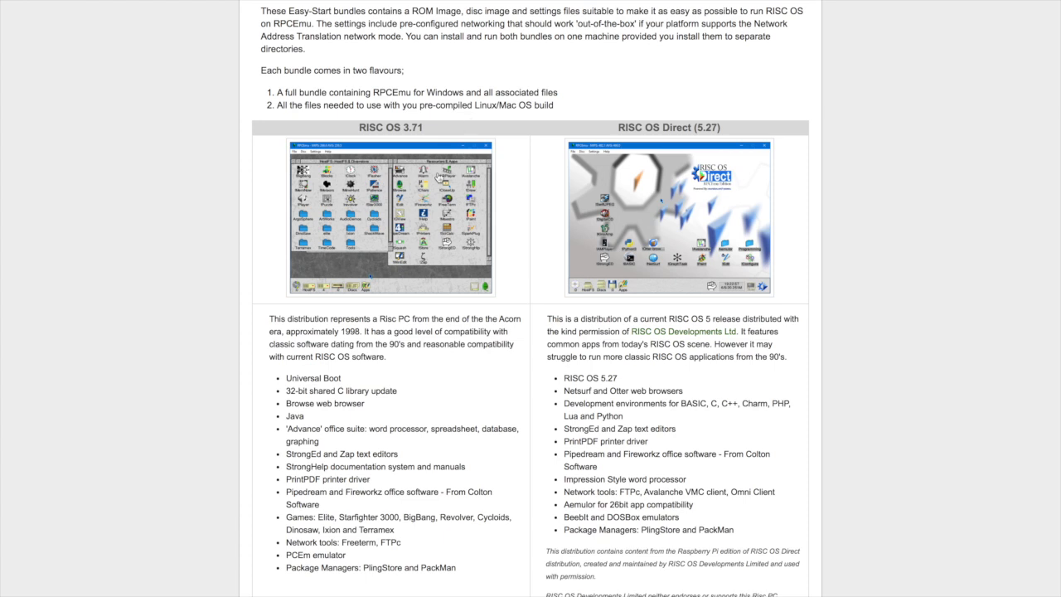
mouse_move(467, 133)
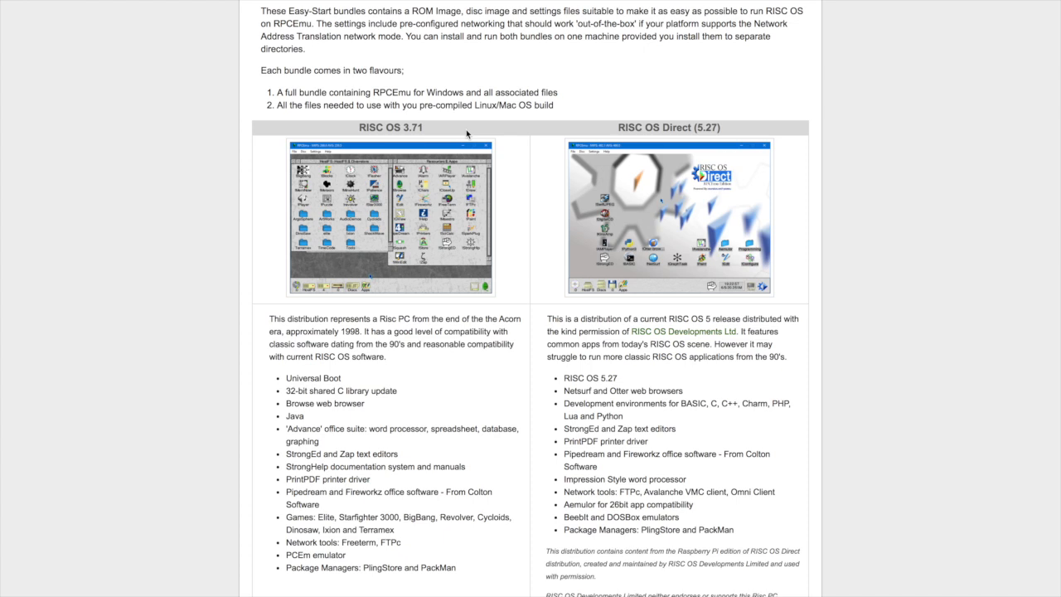
mouse_move(414, 398)
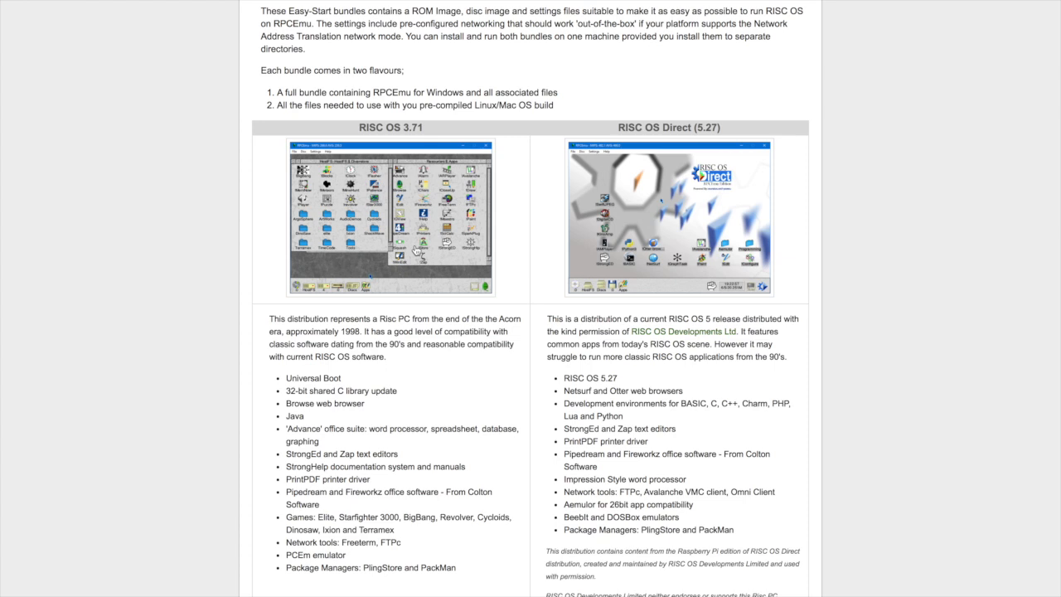
mouse_move(739, 247)
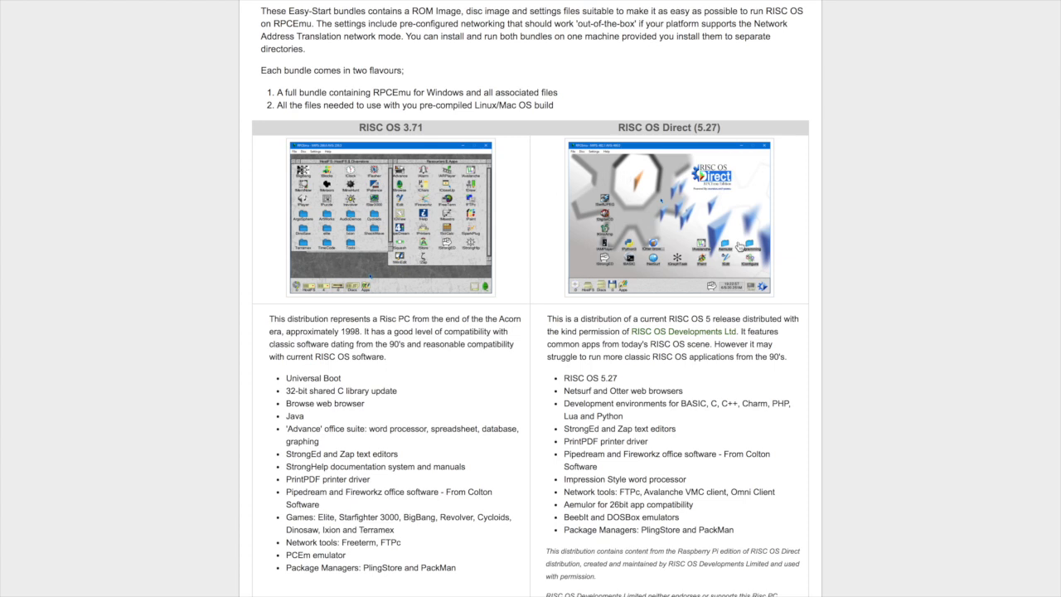
mouse_move(794, 186)
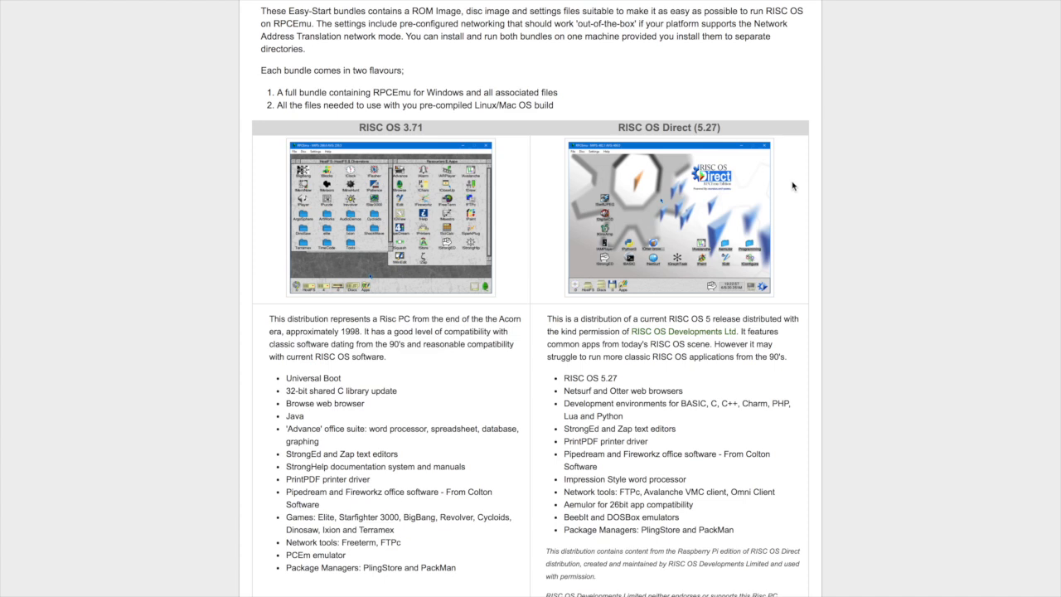
mouse_move(742, 130)
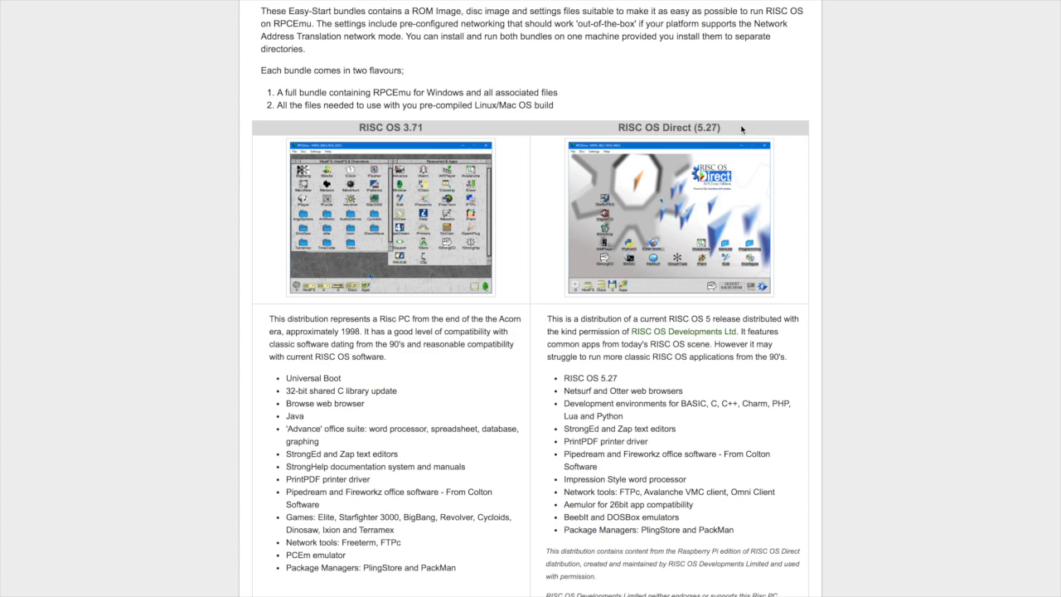
mouse_move(693, 219)
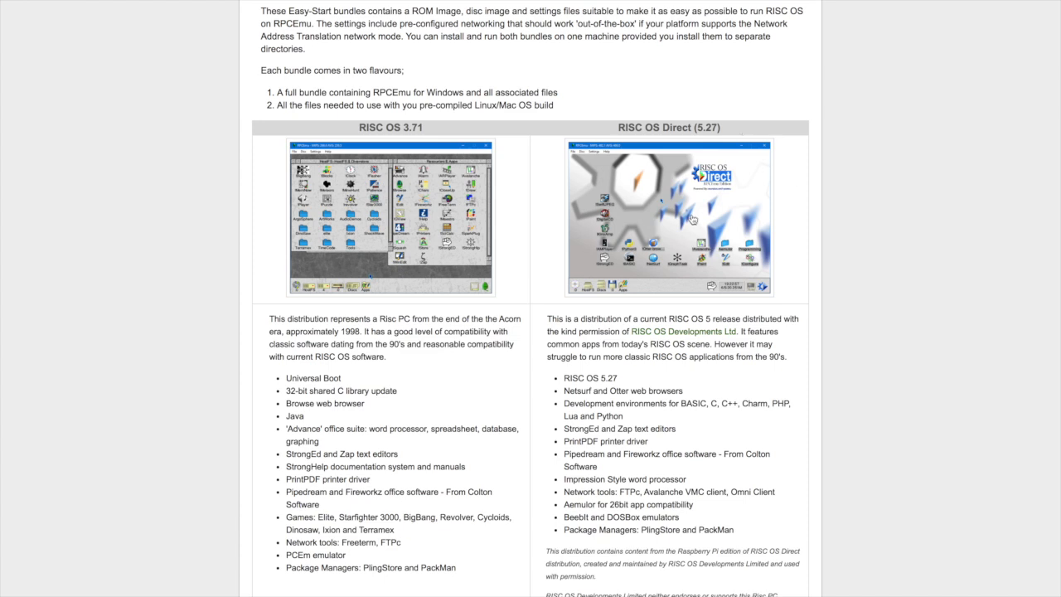
mouse_move(693, 268)
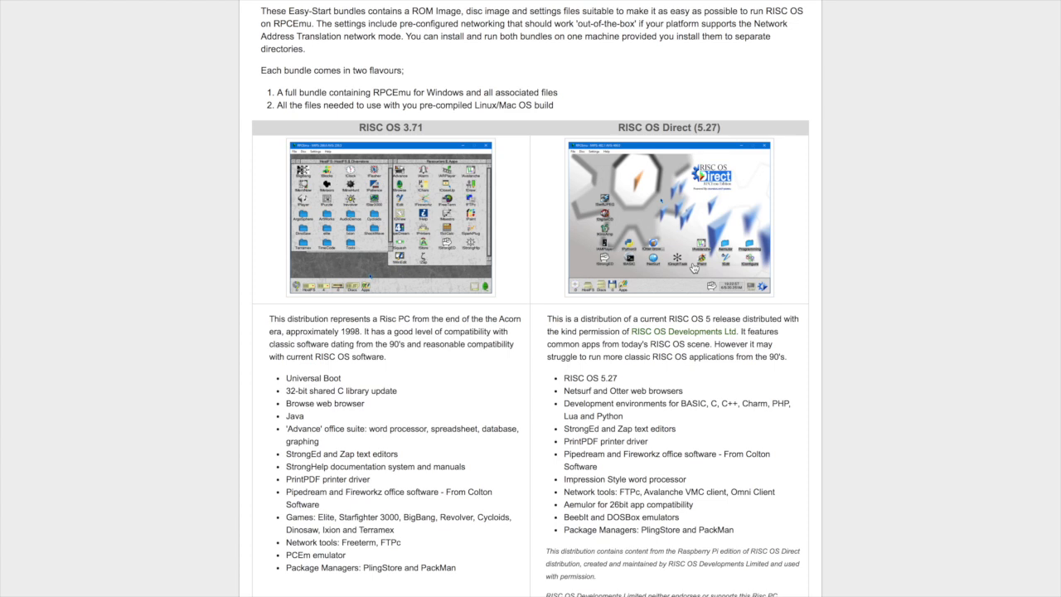
mouse_move(674, 342)
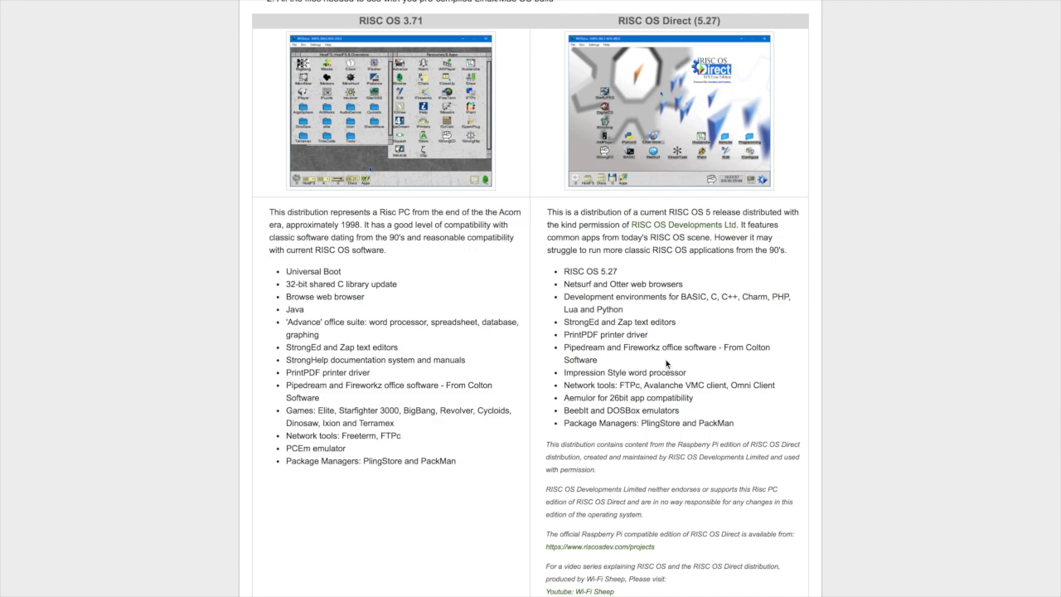
scroll(down, 3)
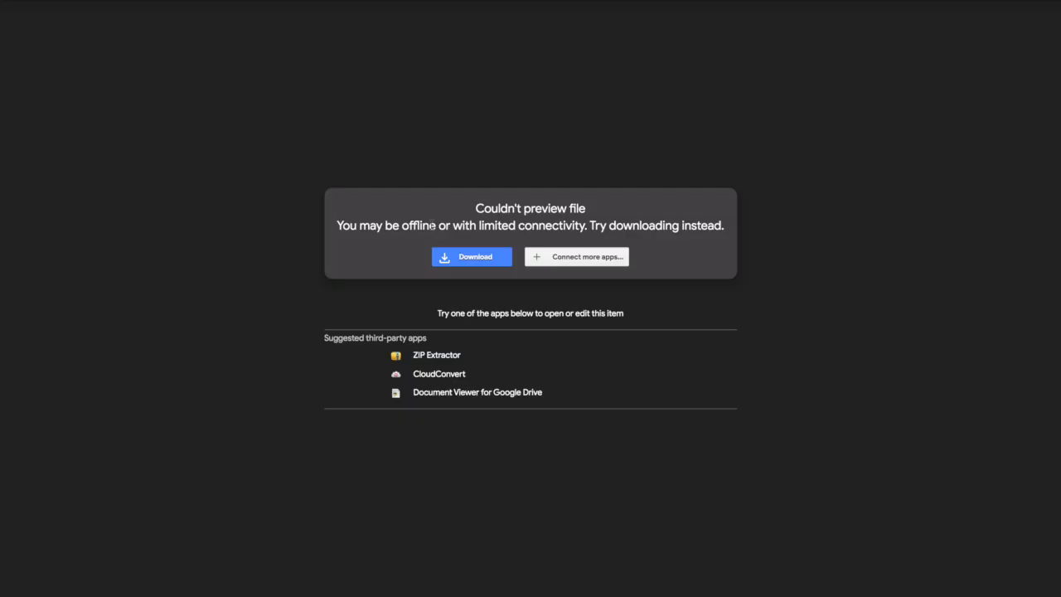
mouse_move(454, 311)
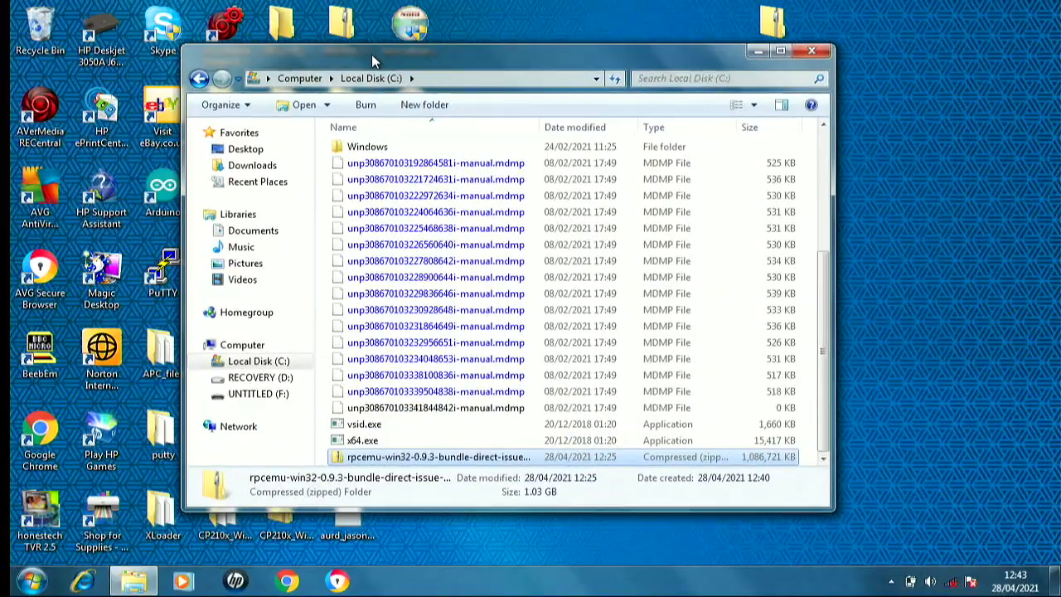
mouse_move(452, 278)
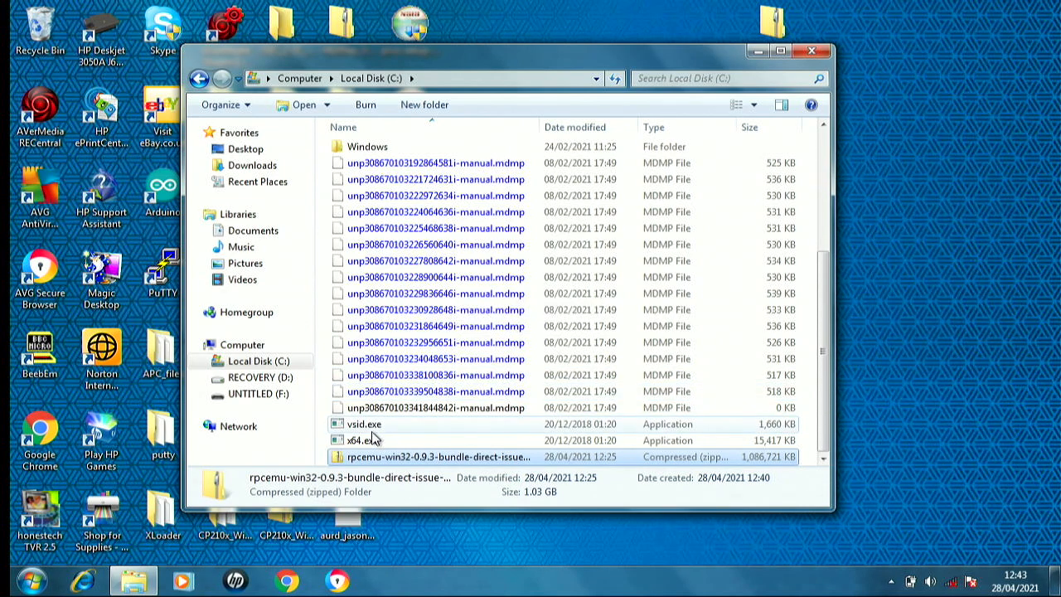
mouse_move(343, 464)
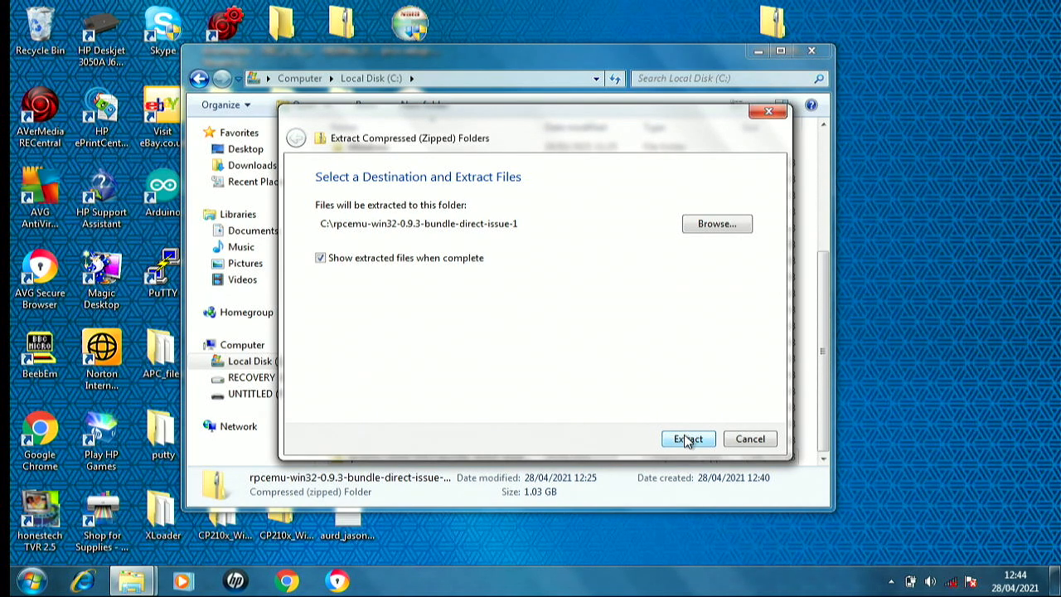
Extract the zipped bundle into the suggested folder on C:.
click(687, 439)
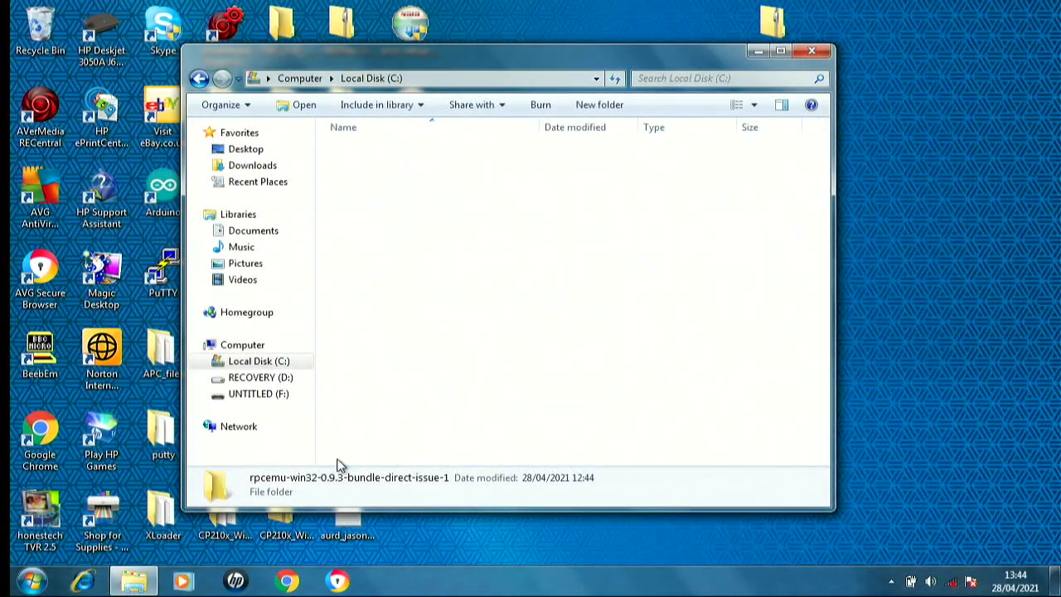
Open the extracted bundle's RPCEmu - Direct folder and select RPCEmu-Interpreter.exe.
double_click(347, 483)
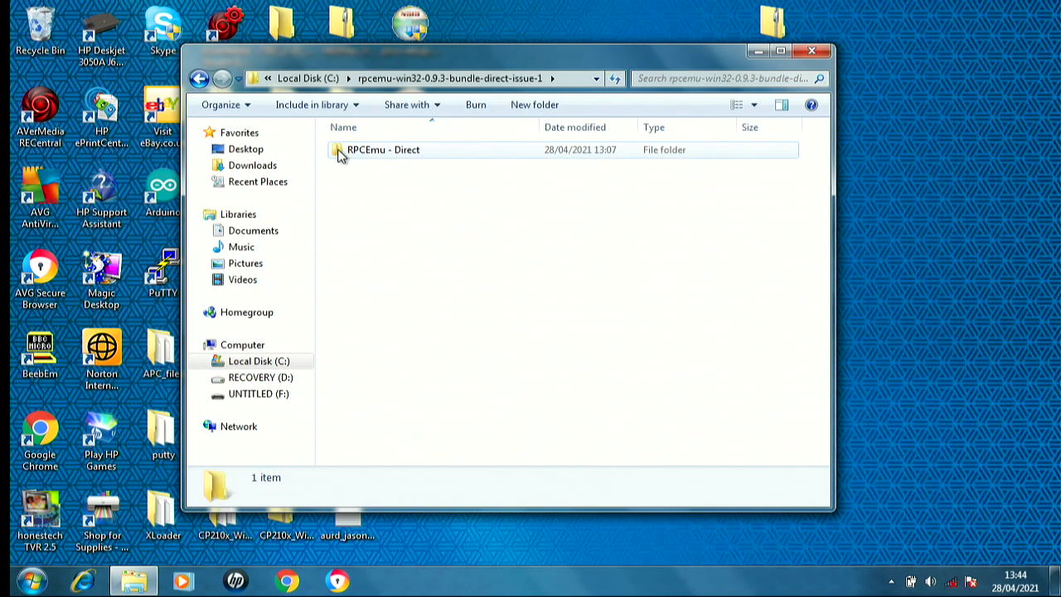
double_click(384, 149)
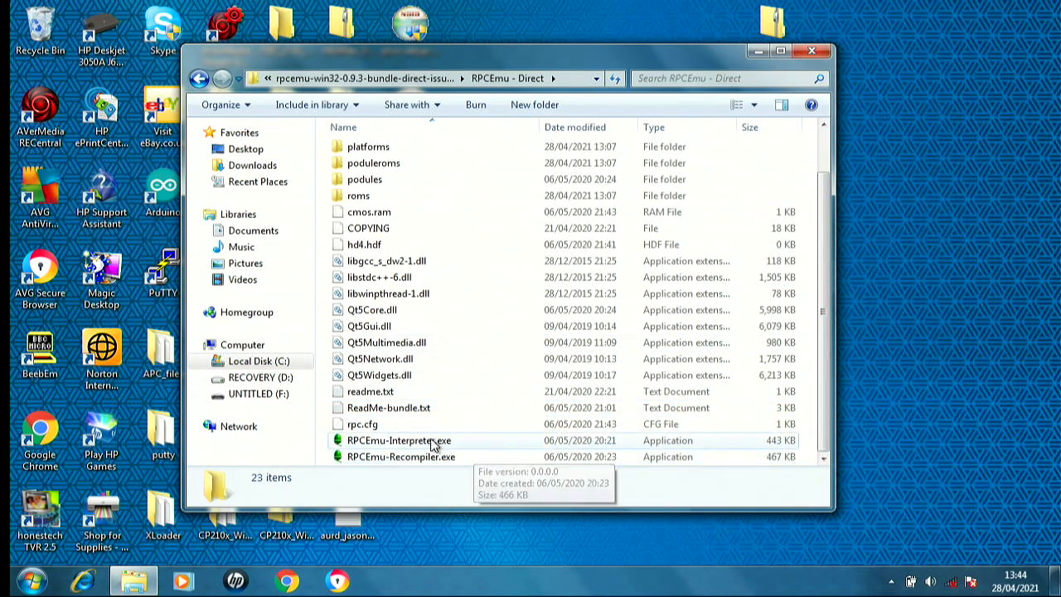
mouse_move(427, 440)
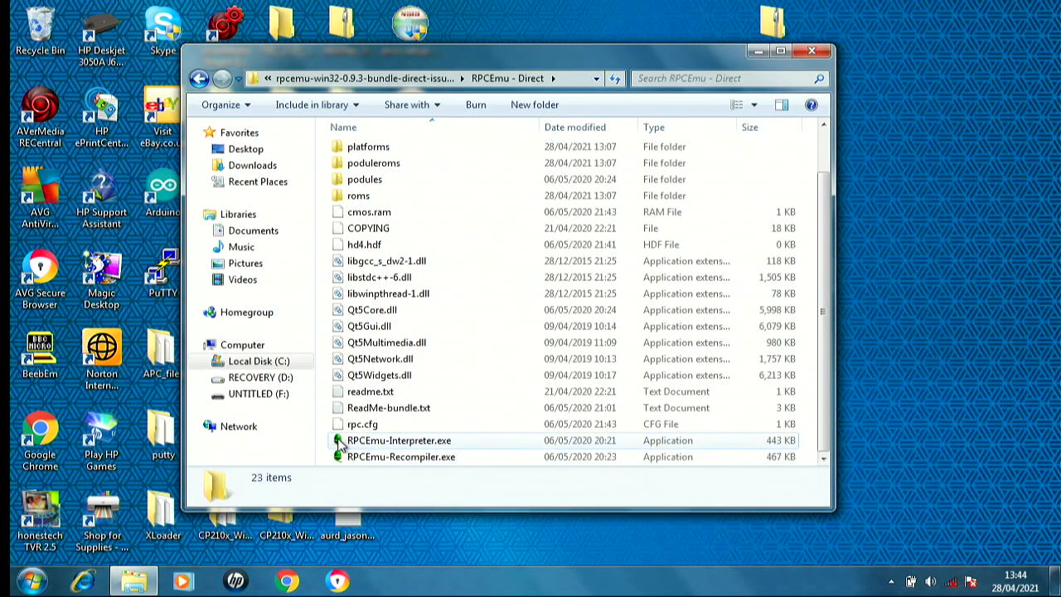
click(398, 440)
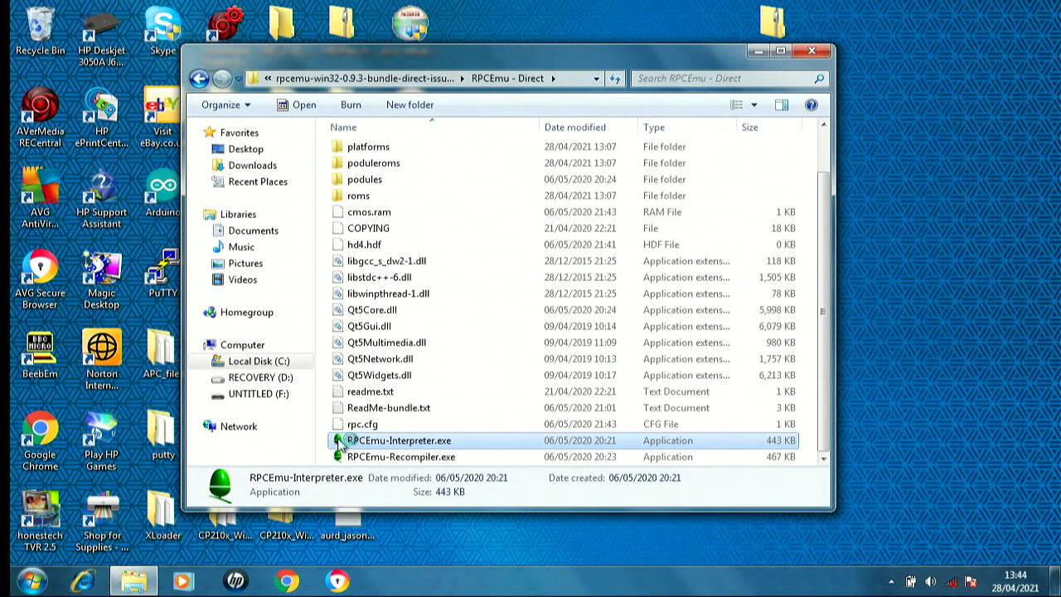
double_click(401, 440)
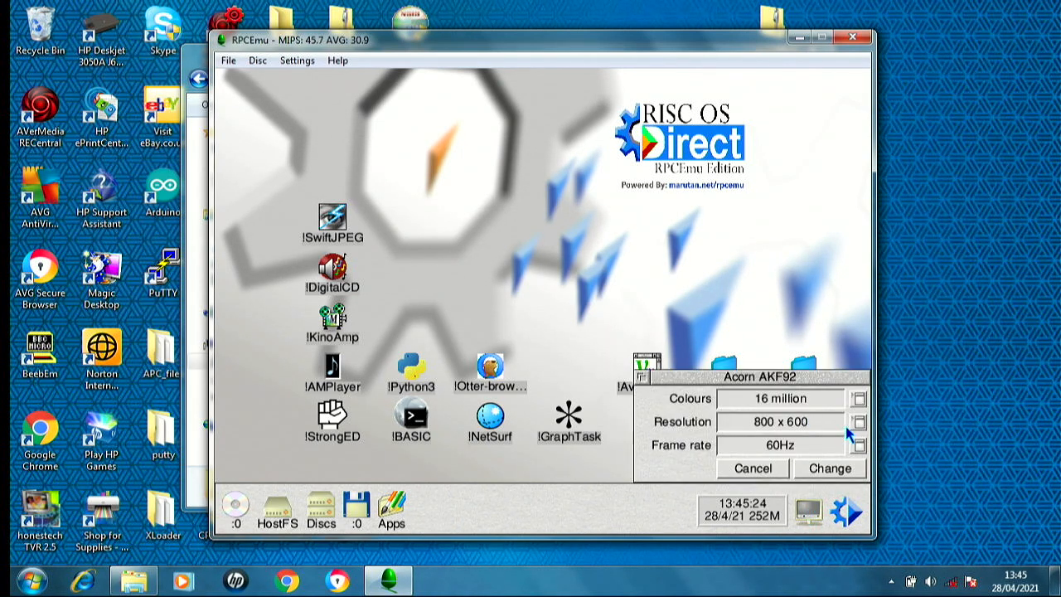
click(858, 421)
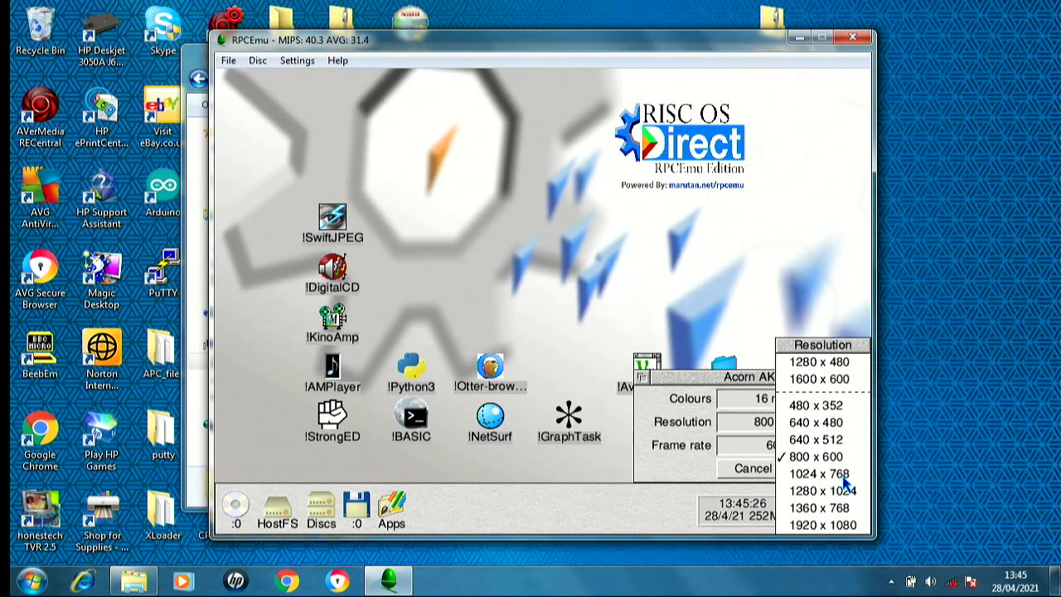
click(821, 490)
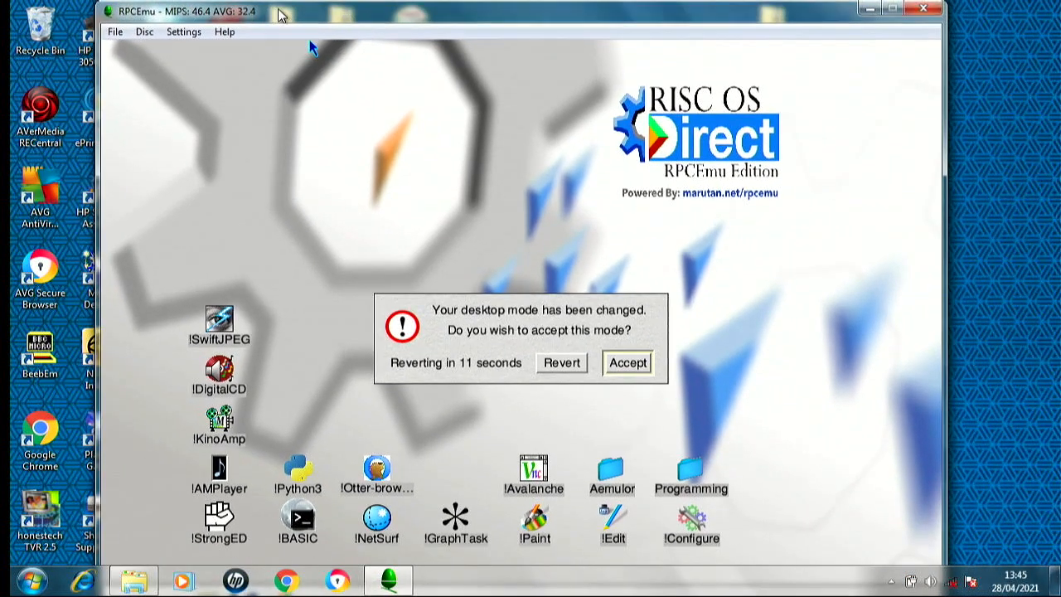
click(627, 362)
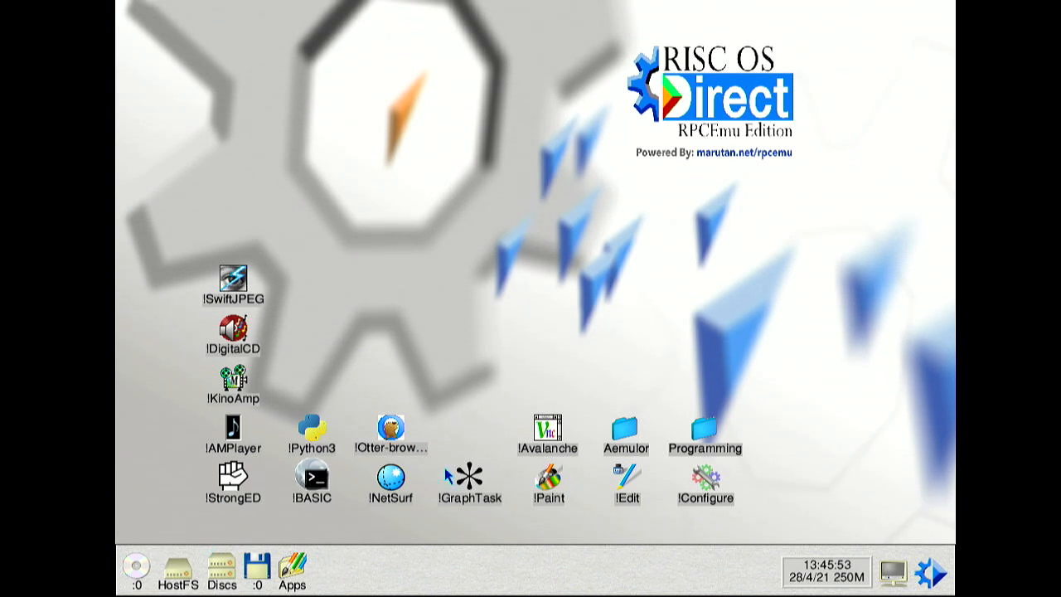
mouse_move(560, 276)
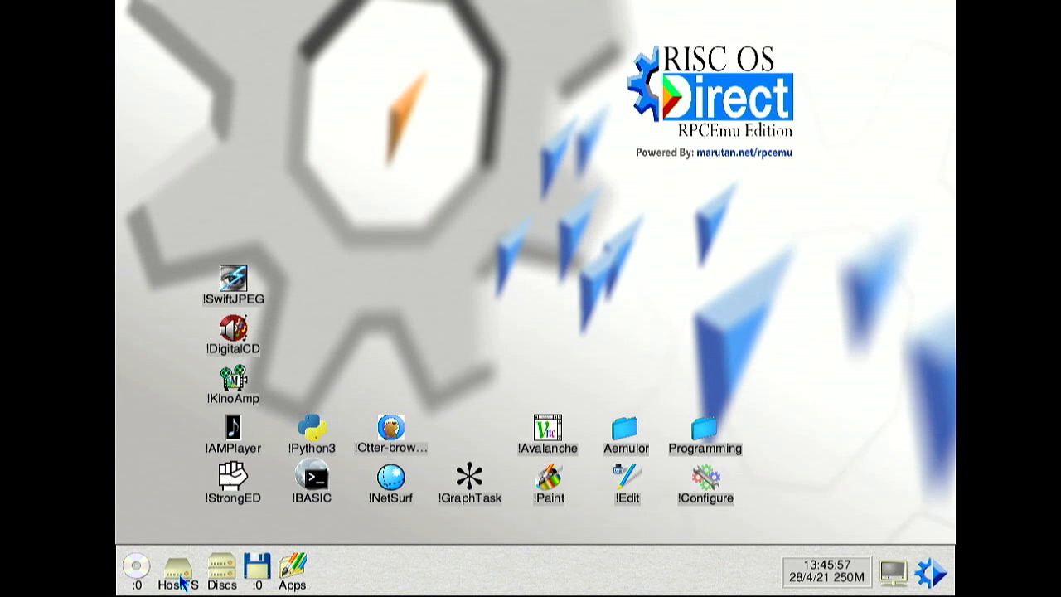
mouse_move(189, 535)
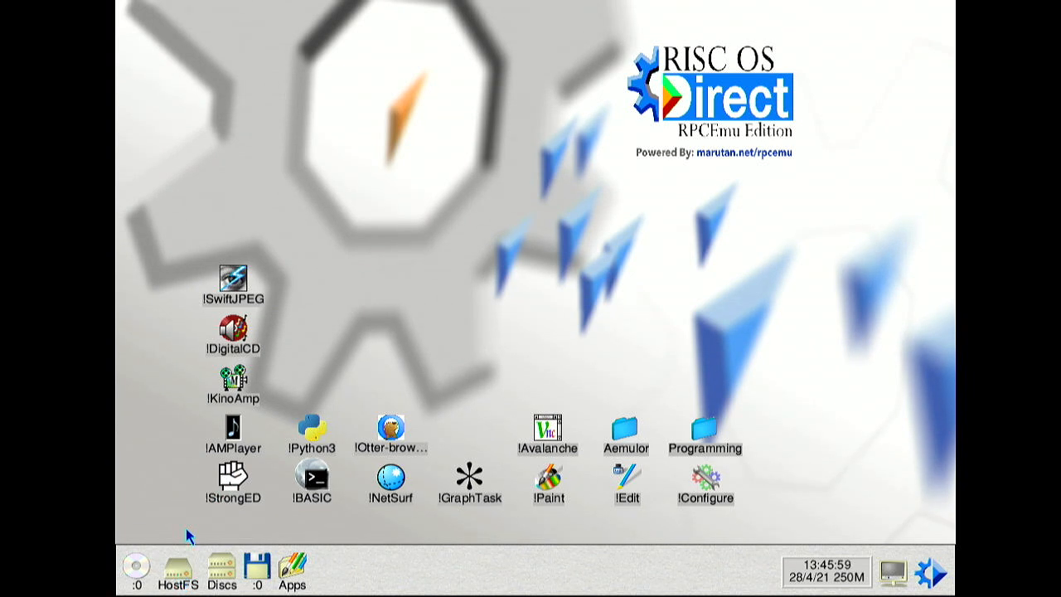
Open HostFS, start BBC BASIC, then type QUIT to return to the desktop.
double_click(178, 567)
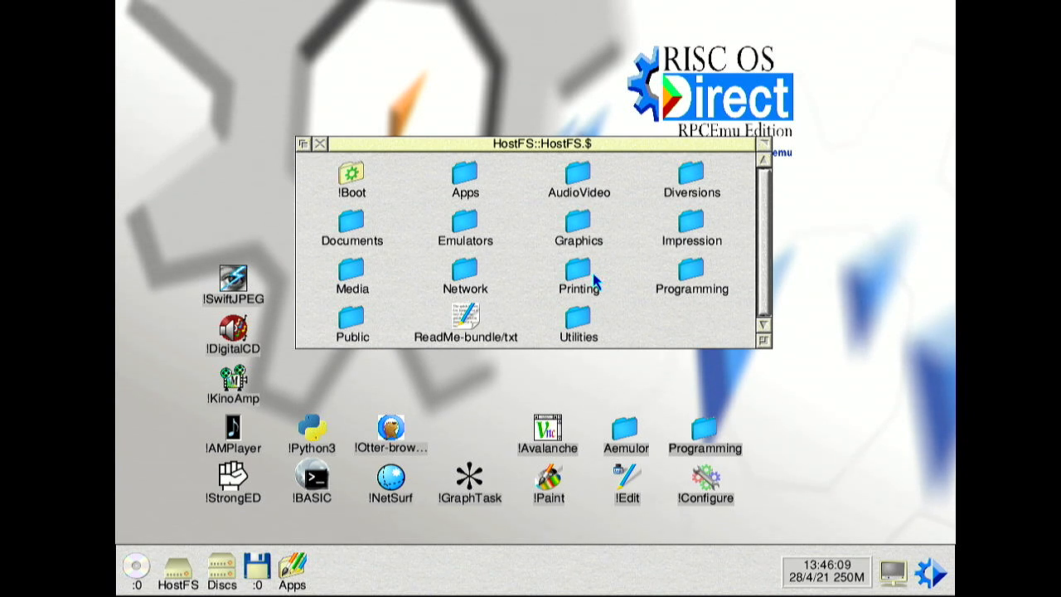
mouse_move(475, 222)
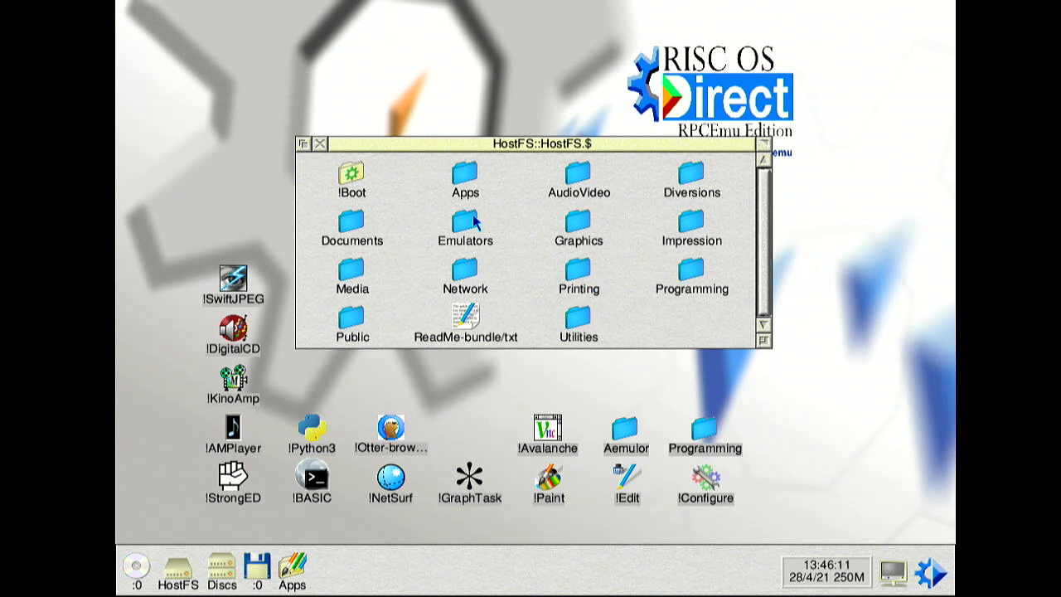
click(465, 178)
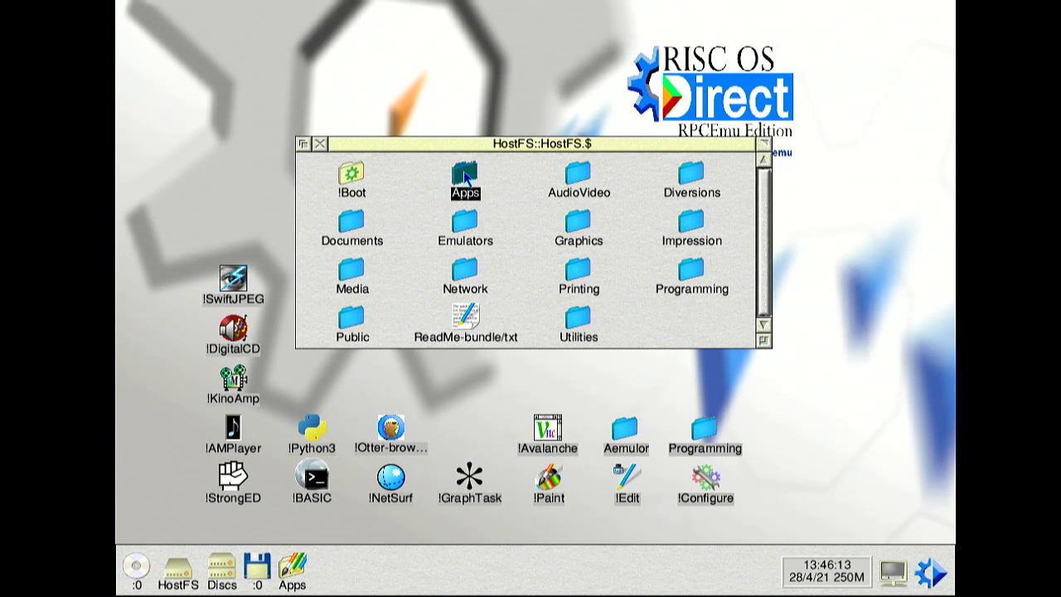
double_click(465, 176)
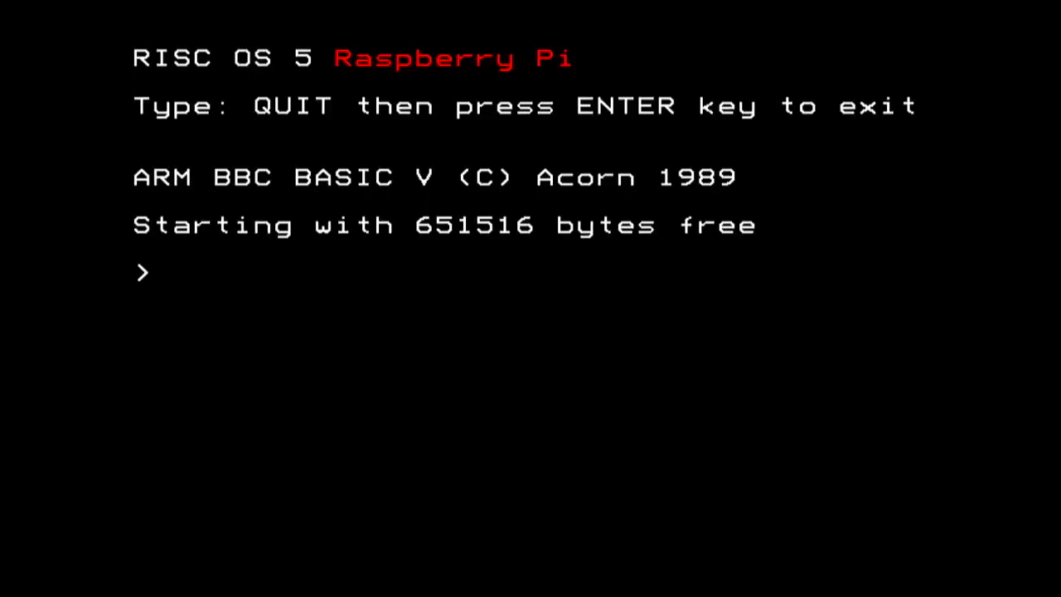
text(quit)
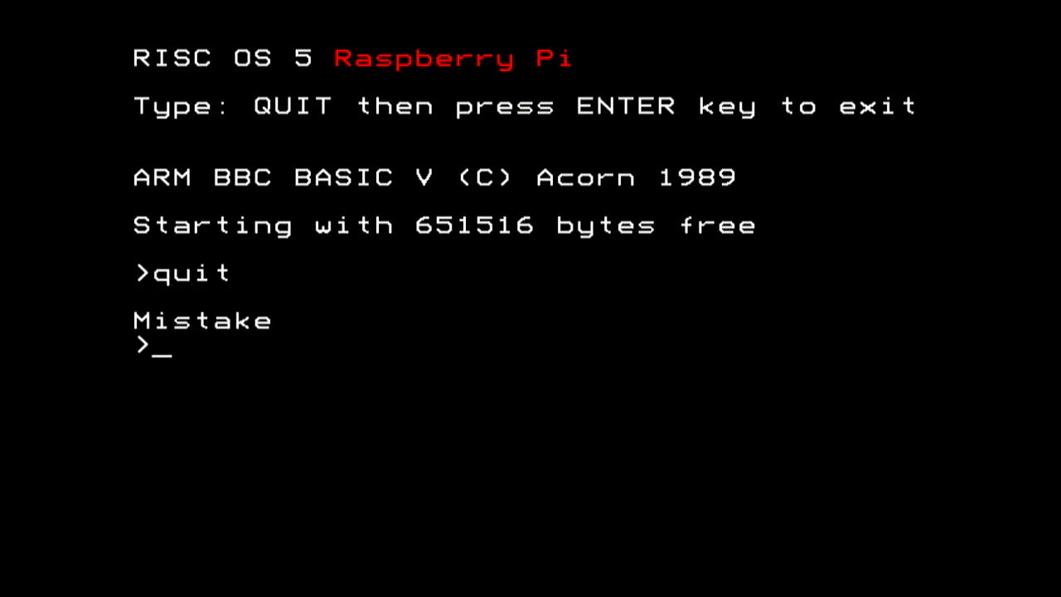
text(Q)
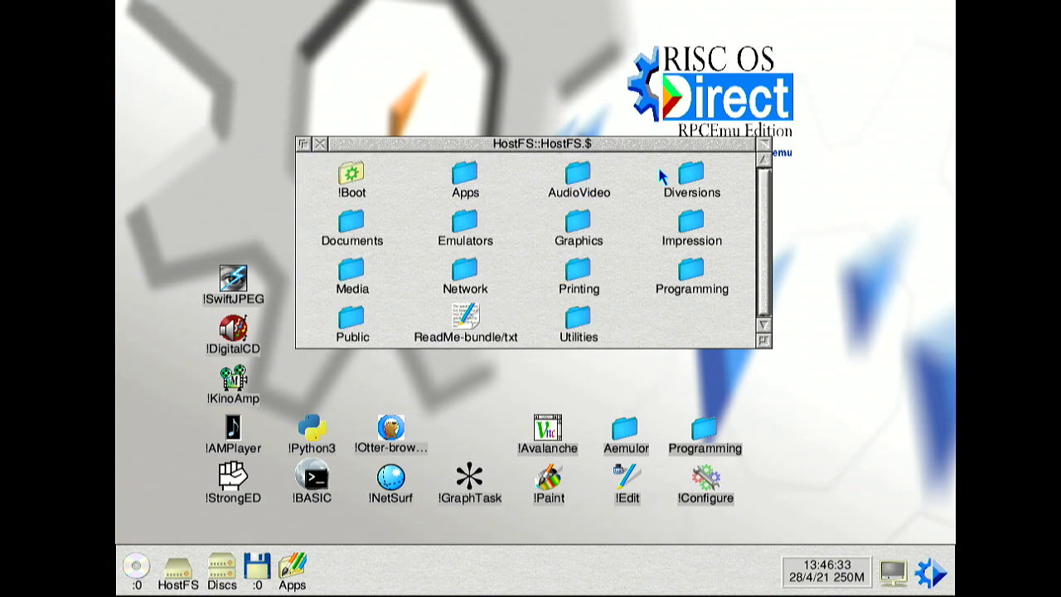
double_click(692, 174)
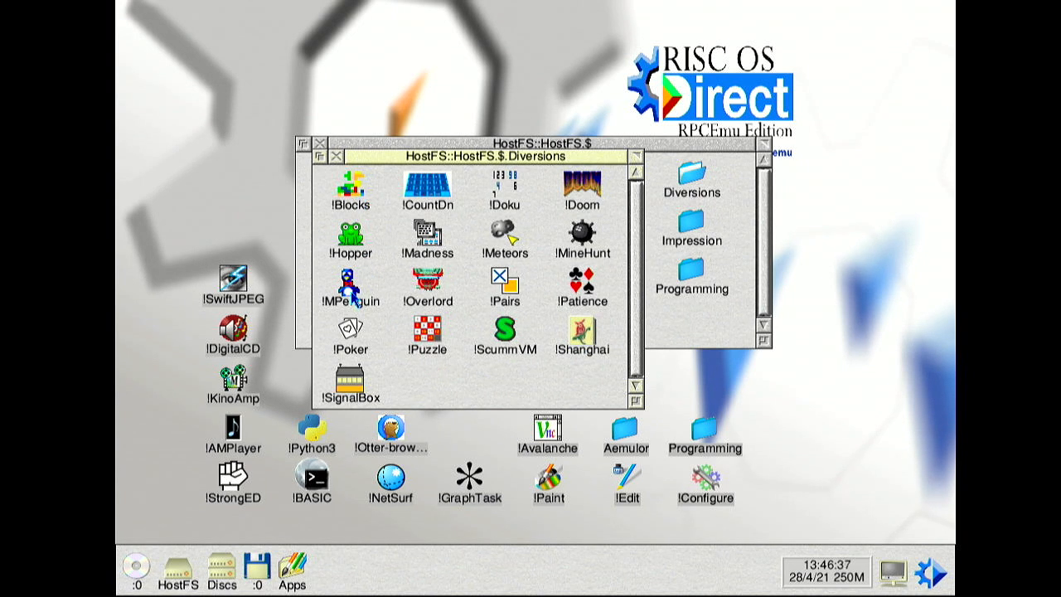
mouse_move(527, 350)
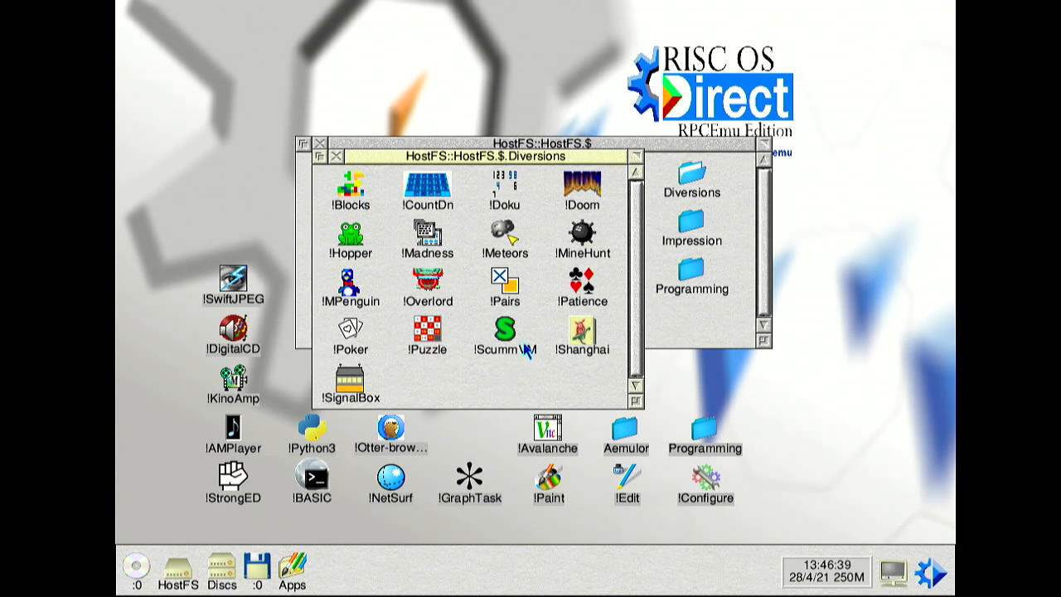
mouse_move(385, 207)
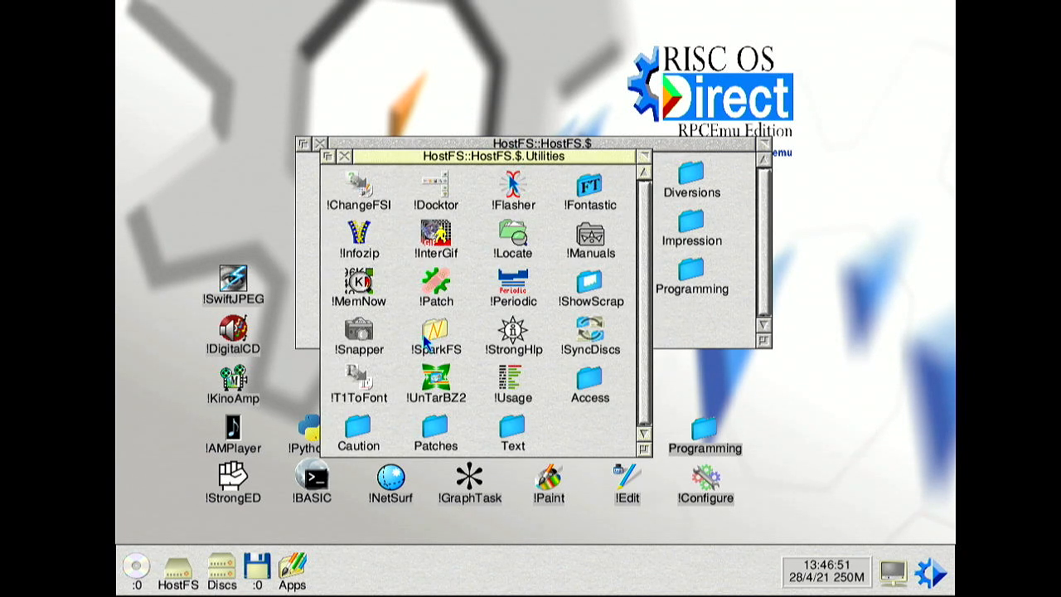
mouse_move(381, 285)
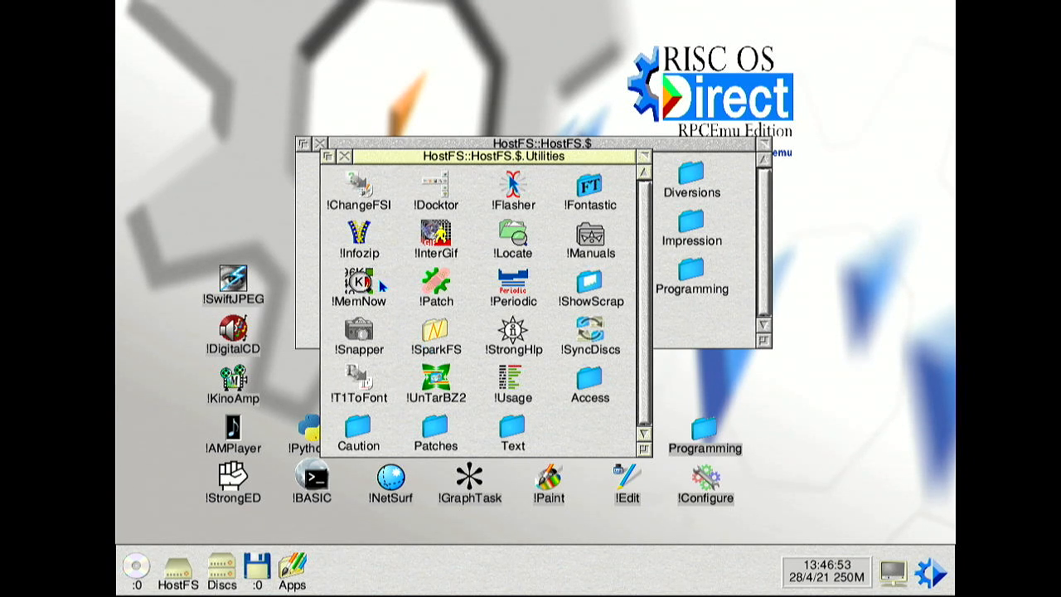
click(345, 156)
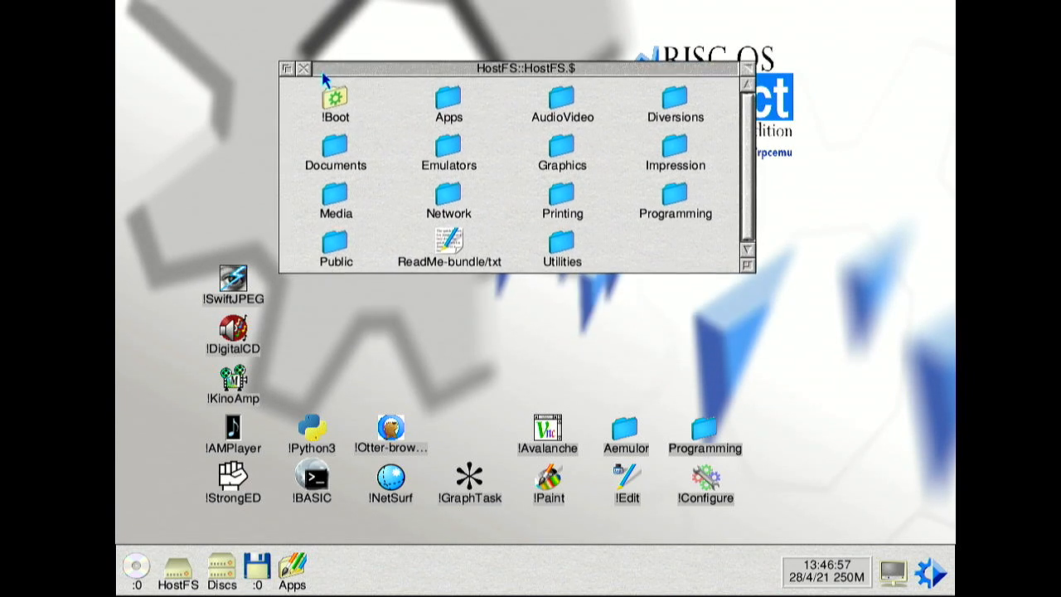
Close the HostFS root directory window.
click(303, 68)
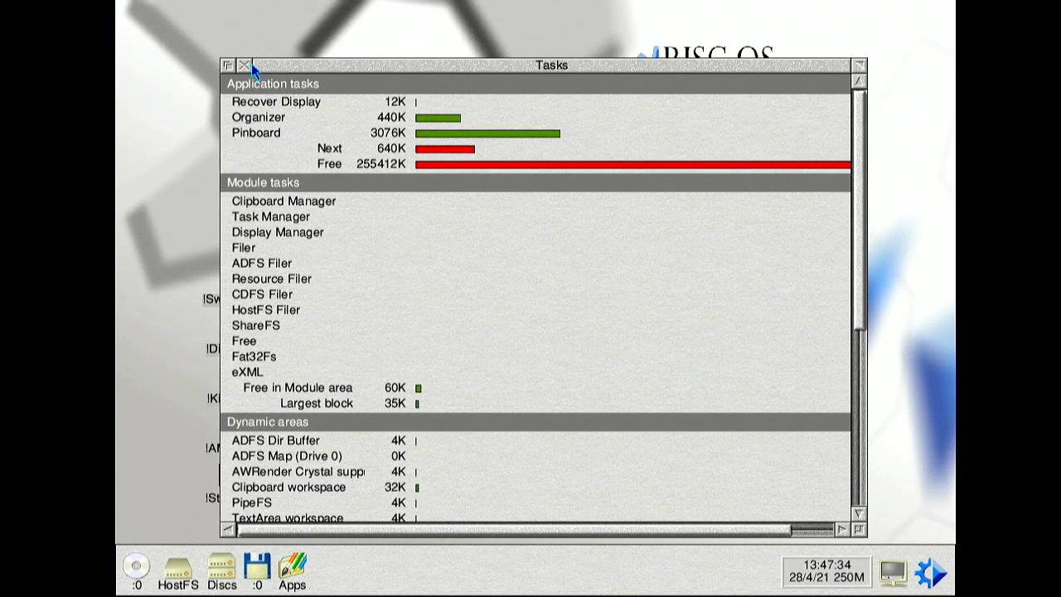
mouse_move(118, 169)
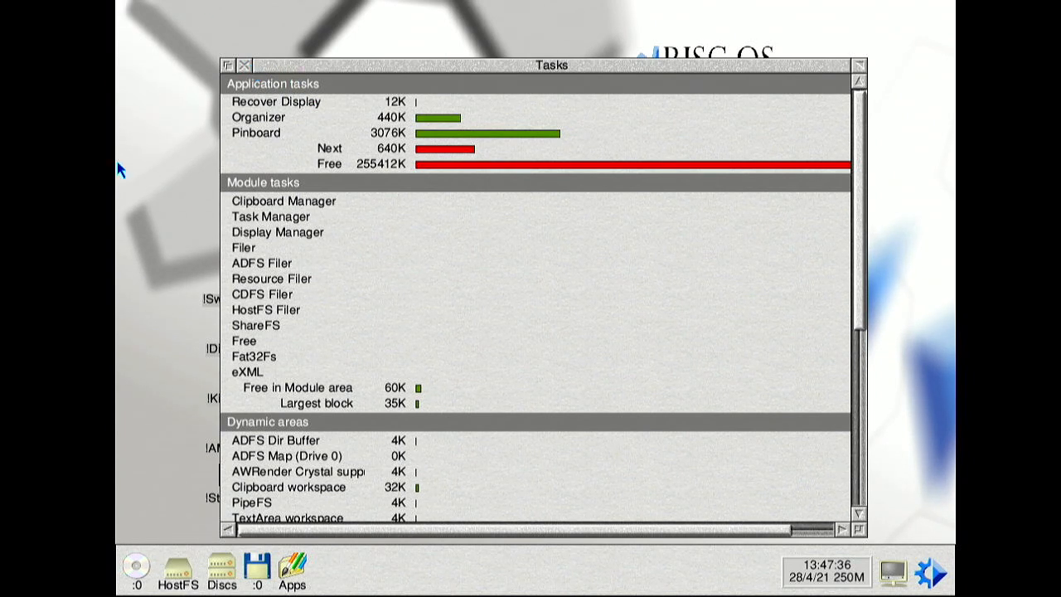
Enable Two-button Mouse Mode under Settings > Mouse, then close the Tasks window.
click(184, 30)
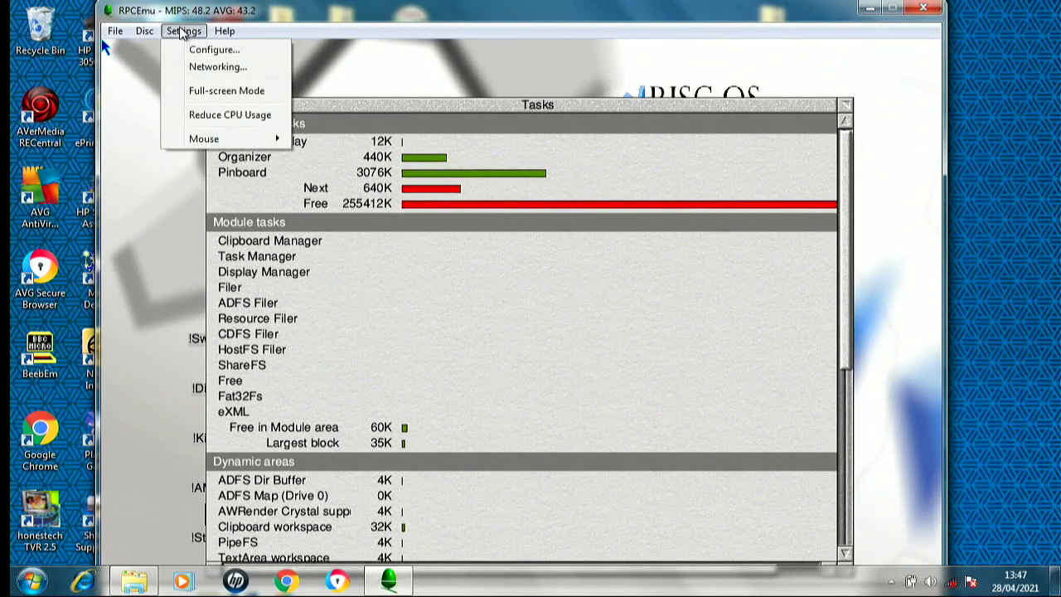
click(204, 139)
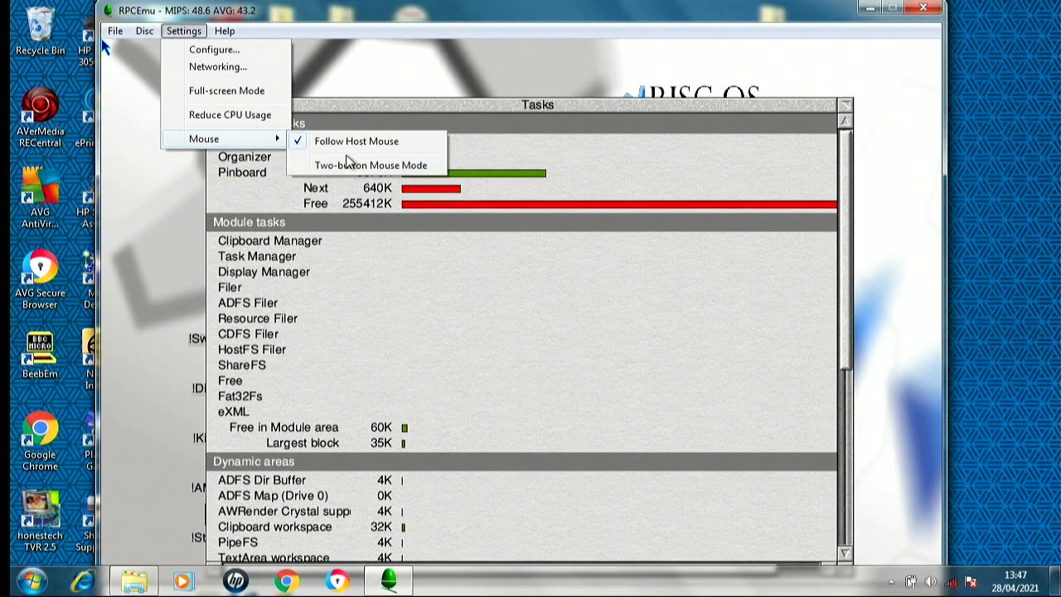
mouse_move(370, 165)
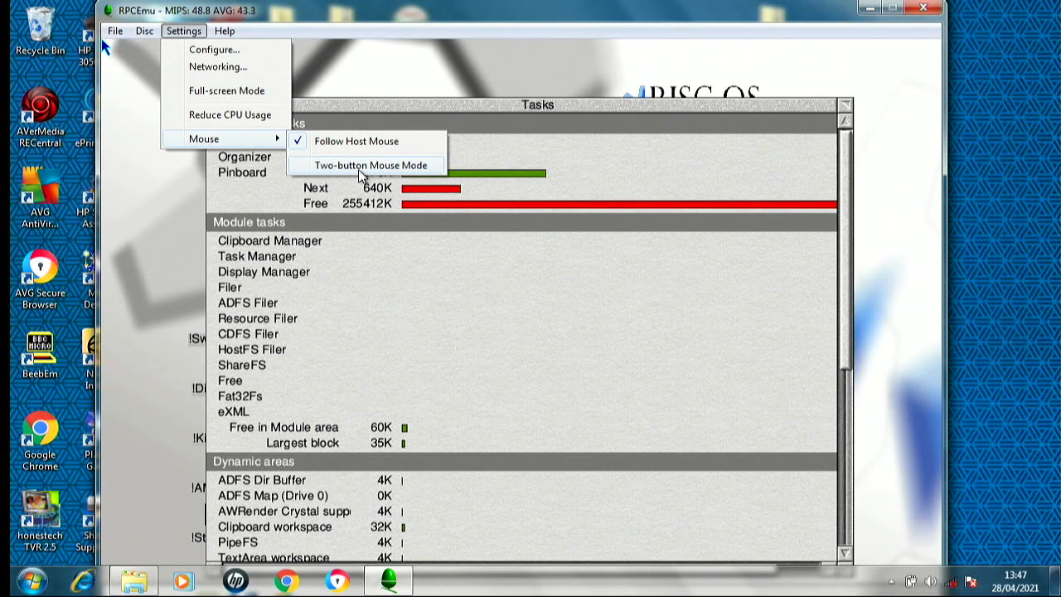
click(367, 165)
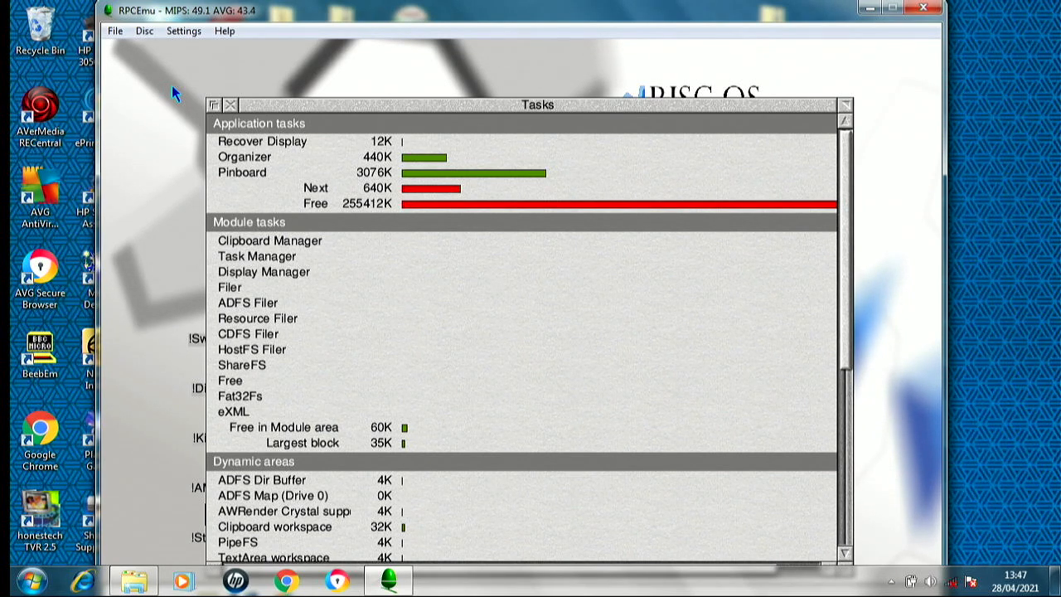
right_click(174, 91)
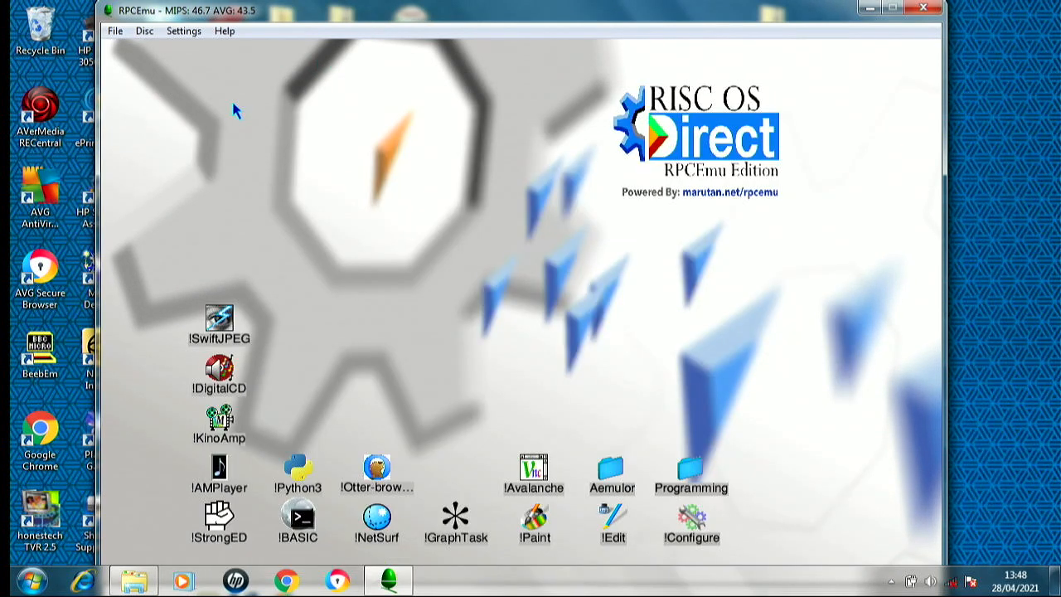
Switch RPCEmu to Full-screen Mode from Settings and confirm.
click(184, 31)
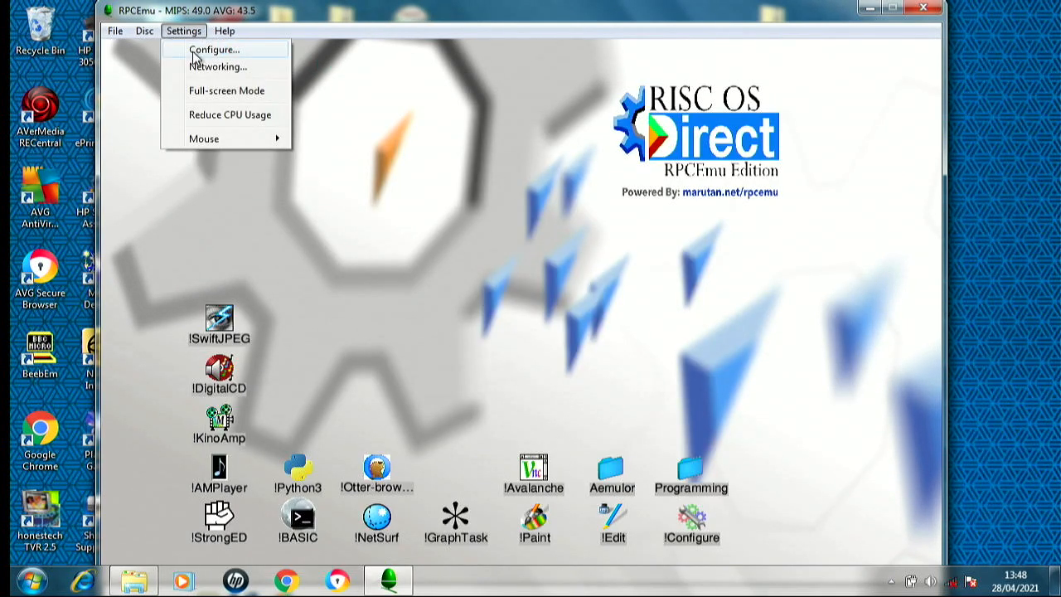
click(226, 90)
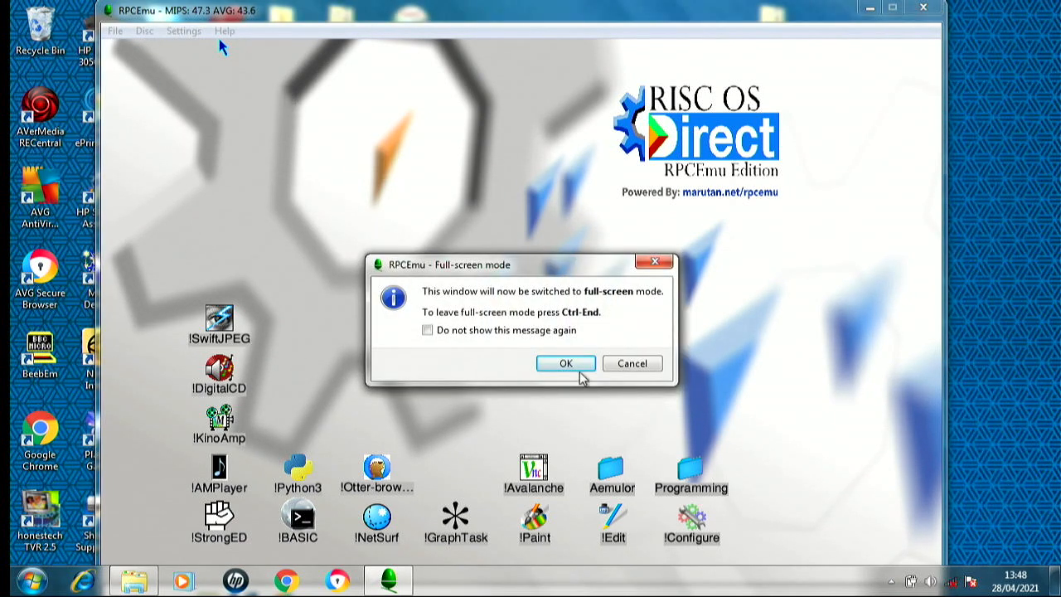
click(566, 363)
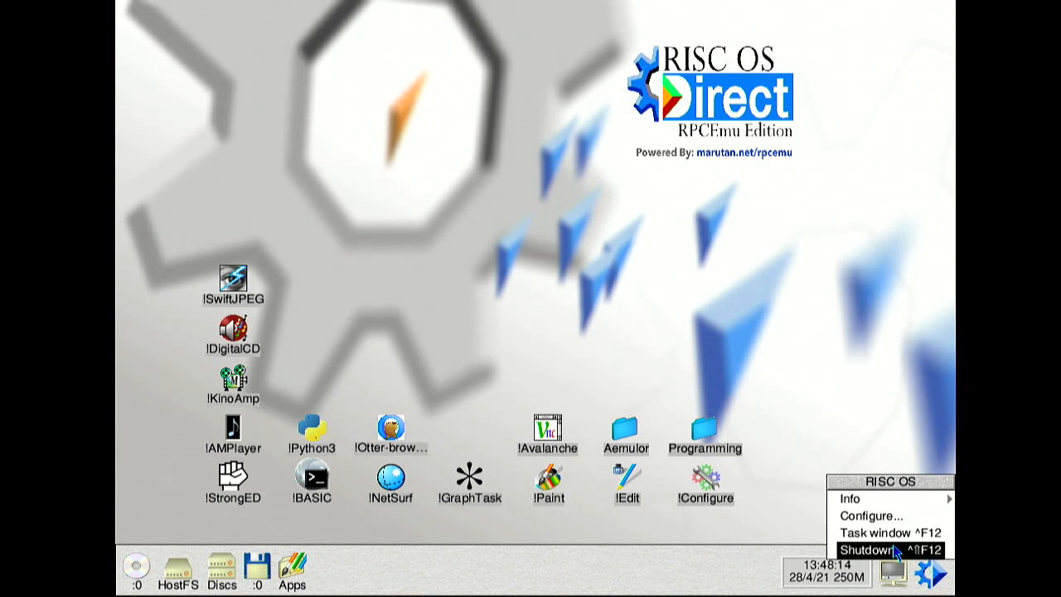
Shut down RISC OS and restart the emulated computer.
click(872, 549)
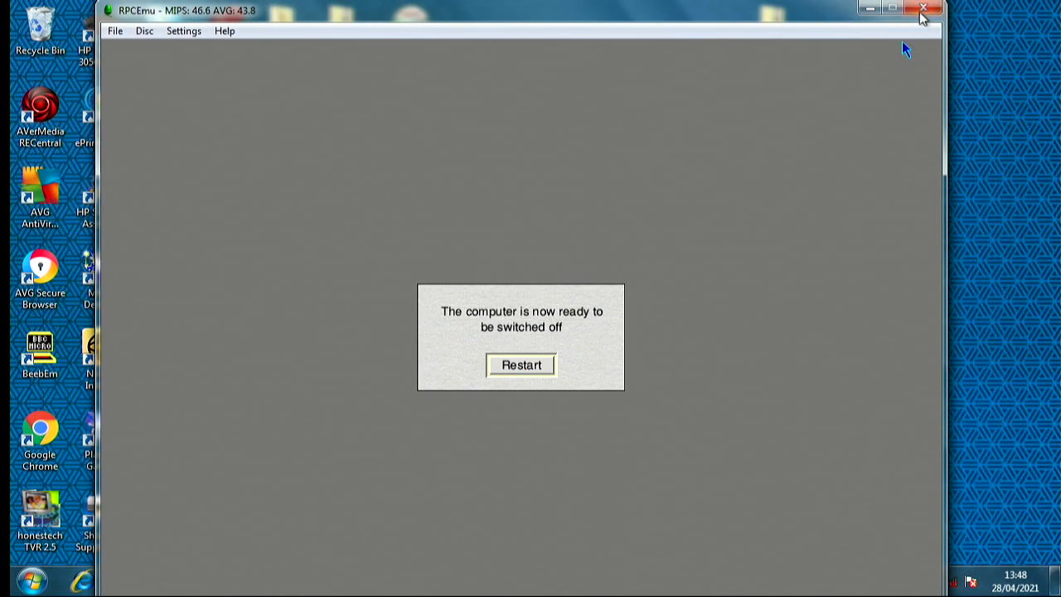
mouse_move(553, 97)
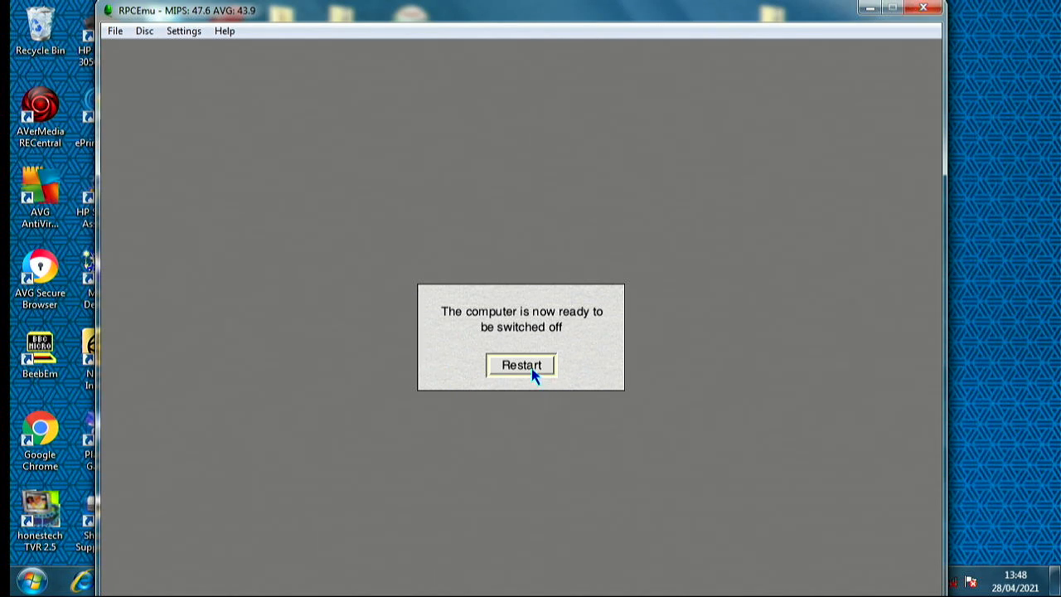
click(521, 365)
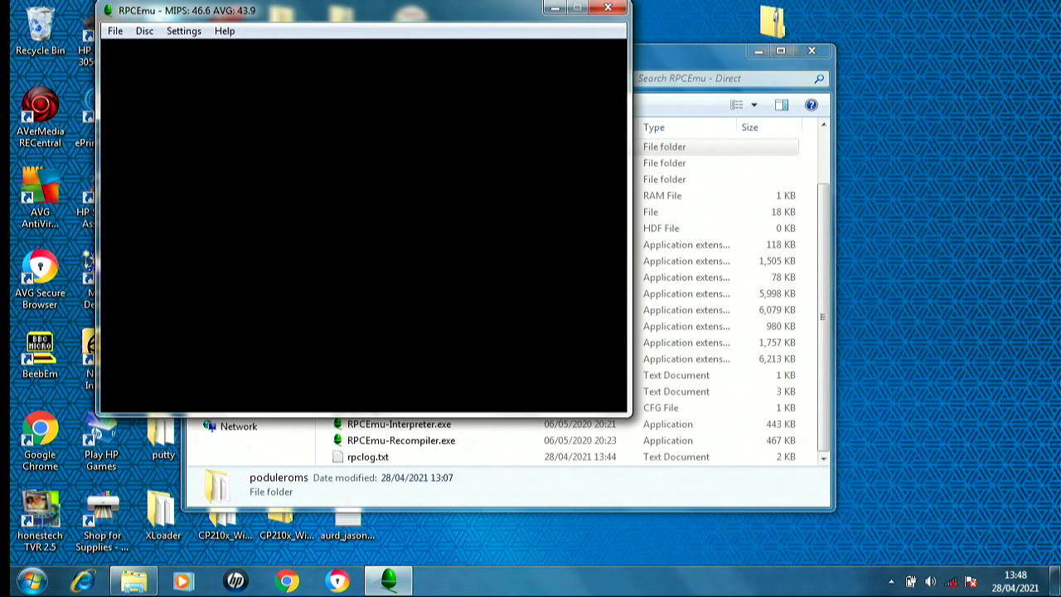